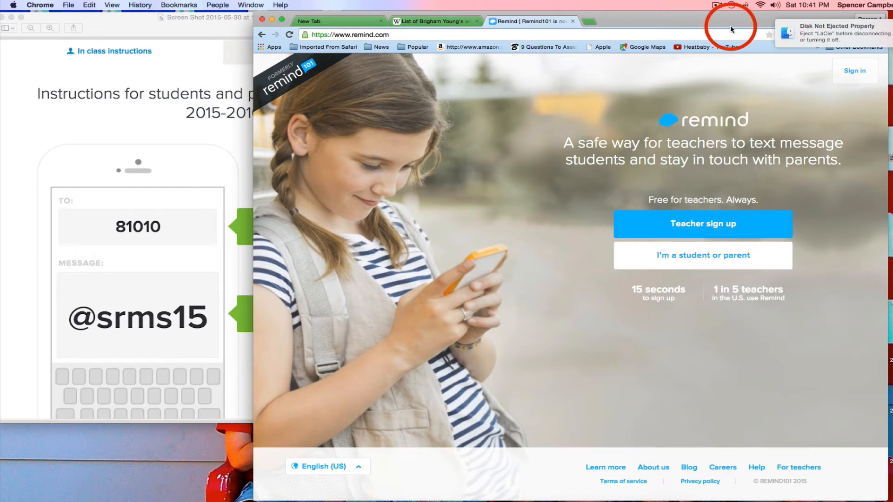
mouse_move(623, 17)
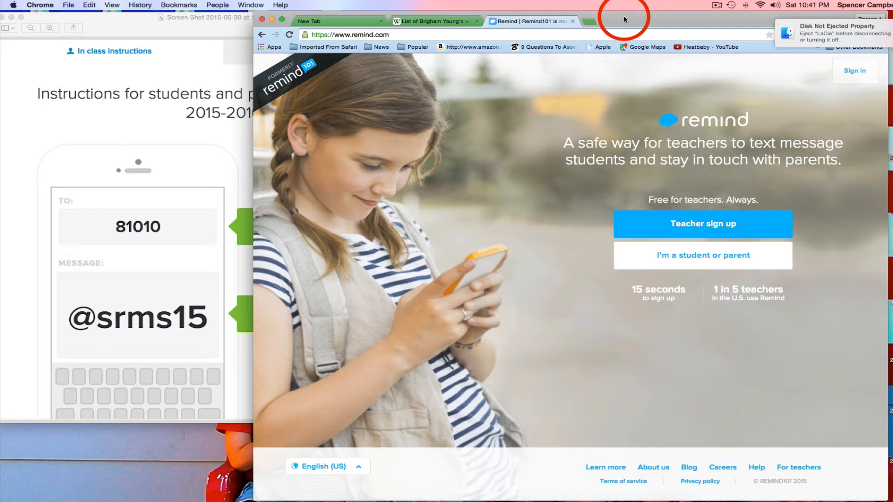
mouse_move(614, 29)
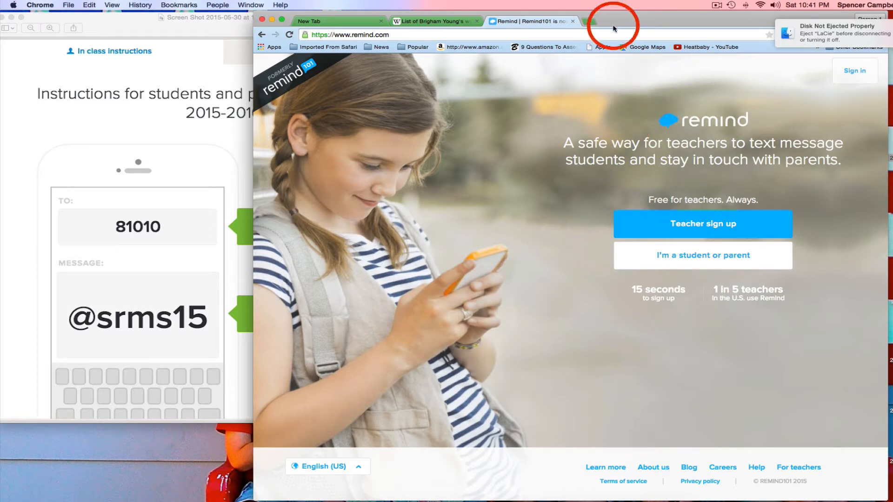
left_click(344, 34)
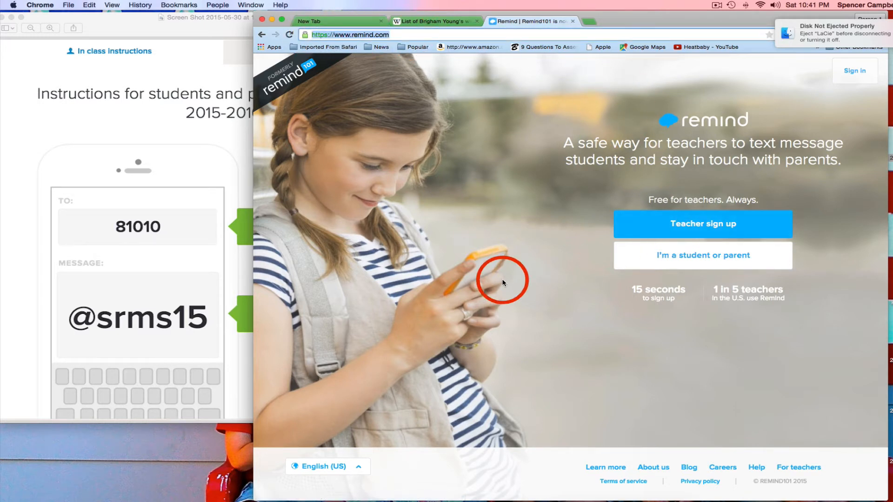
mouse_move(513, 262)
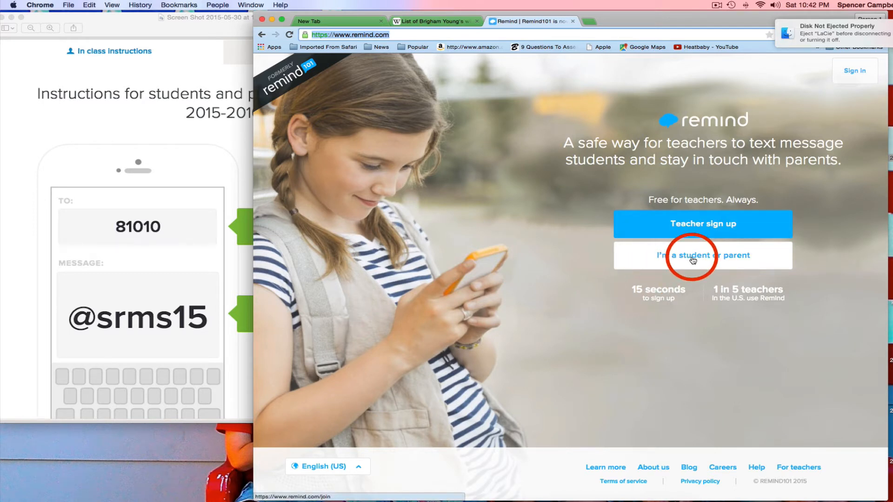
left_click(701, 255)
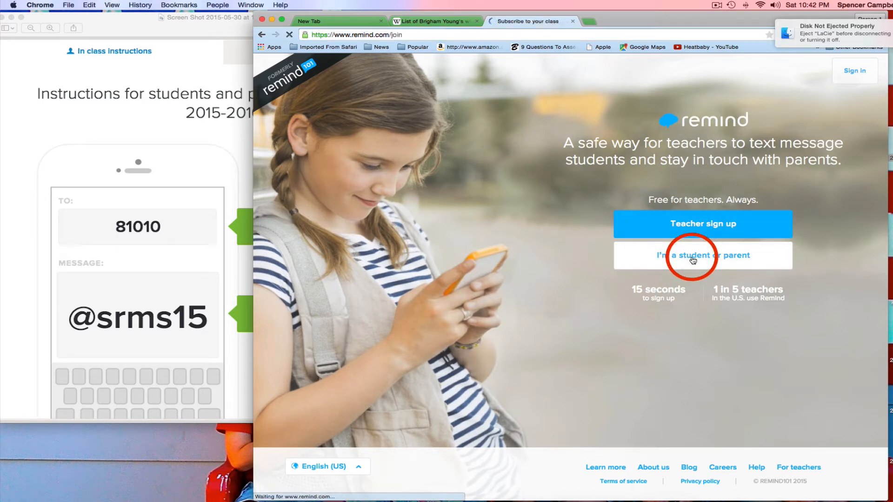
left_click(701, 254)
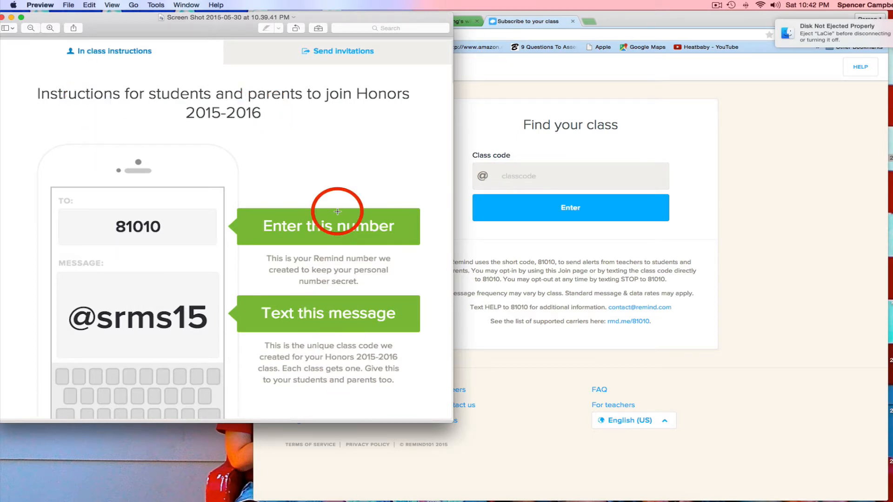
mouse_move(279, 337)
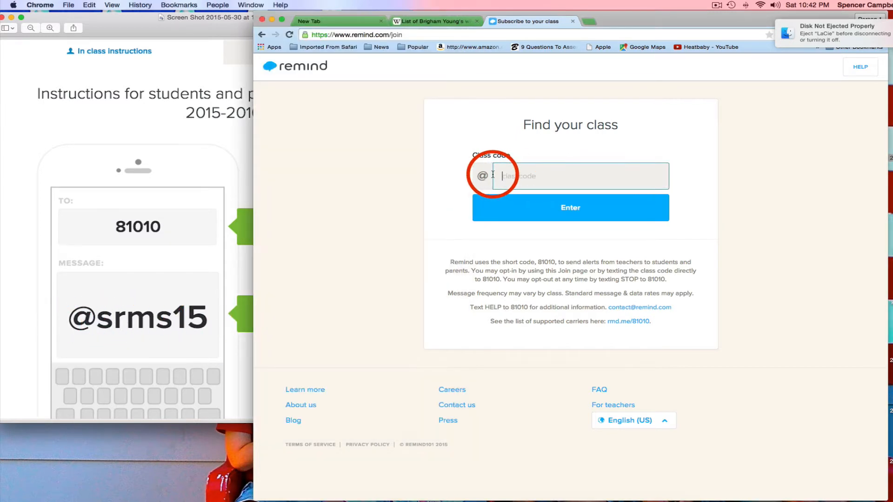
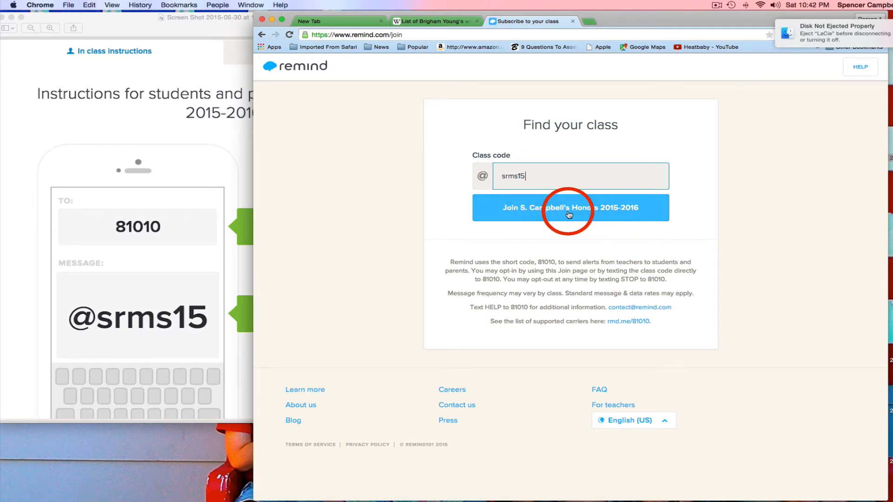
left_click(570, 207)
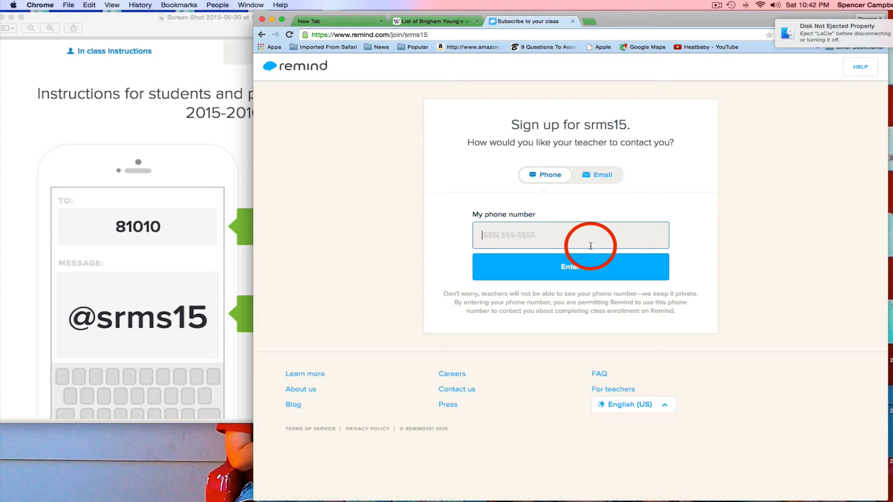
mouse_move(504, 240)
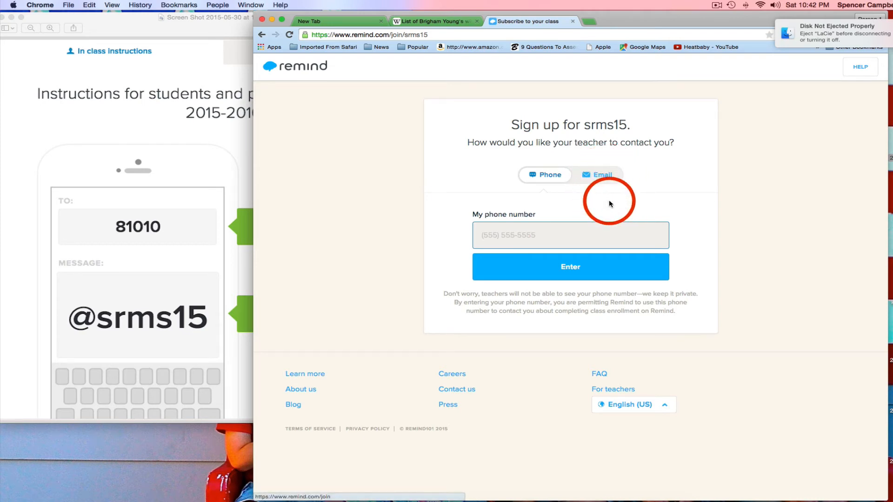
mouse_move(648, 179)
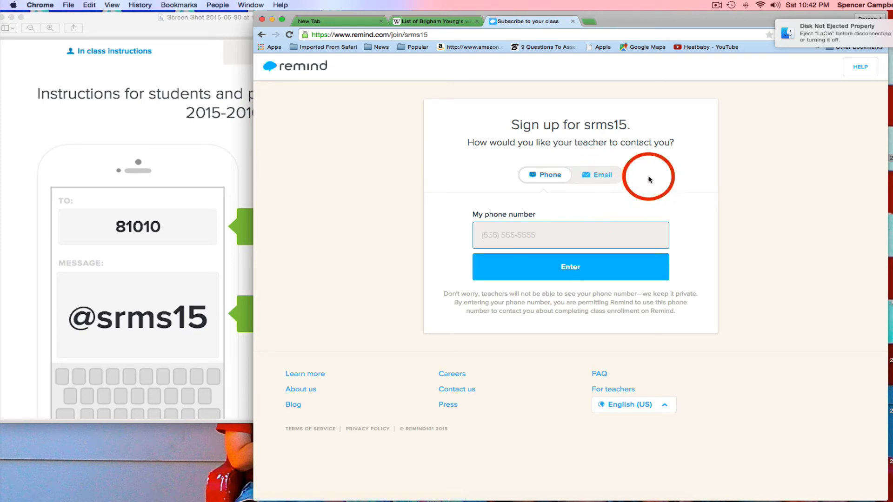
mouse_move(567, 192)
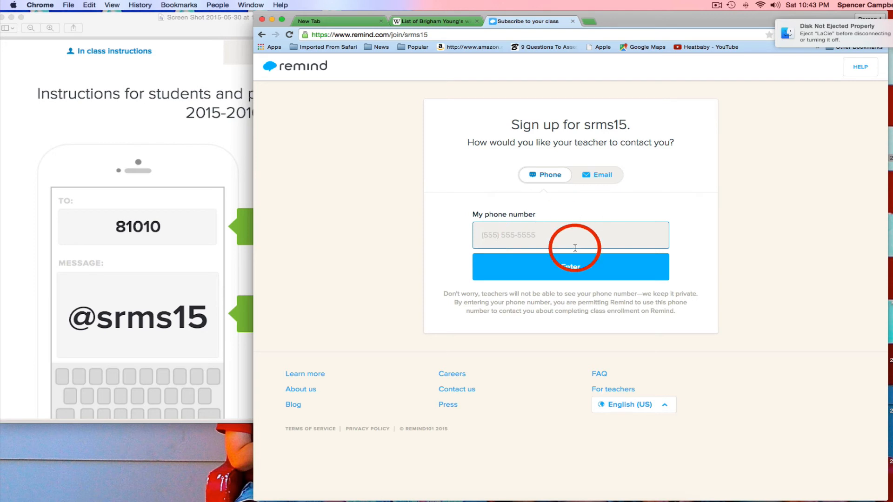
mouse_move(571, 274)
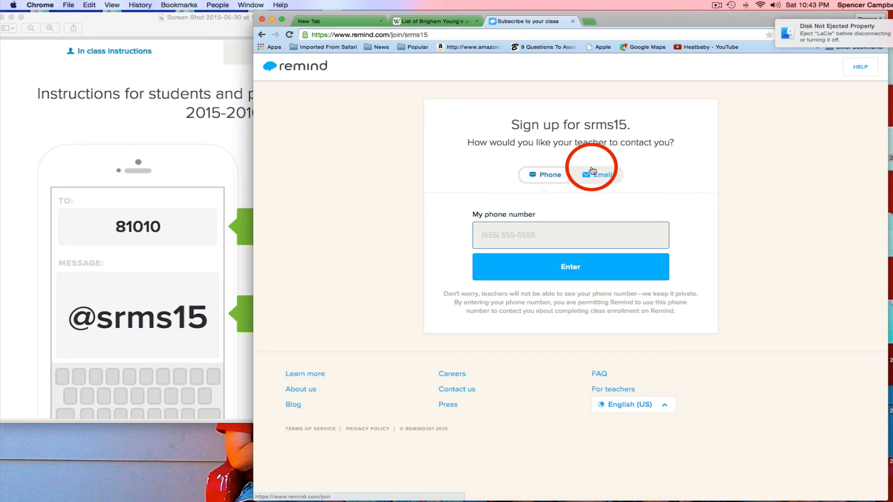
Step: Choose Email contact, enter the jordandistrict.org address, and submit to get 'Check your email!'
left_click(597, 175)
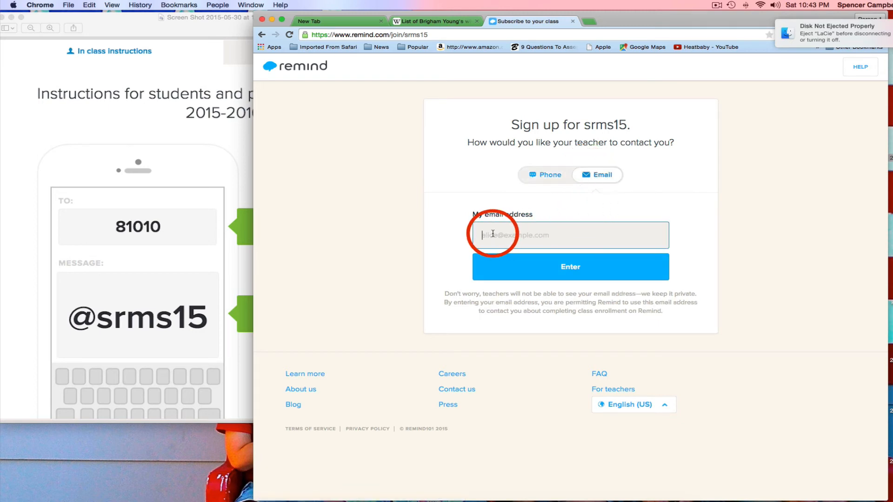
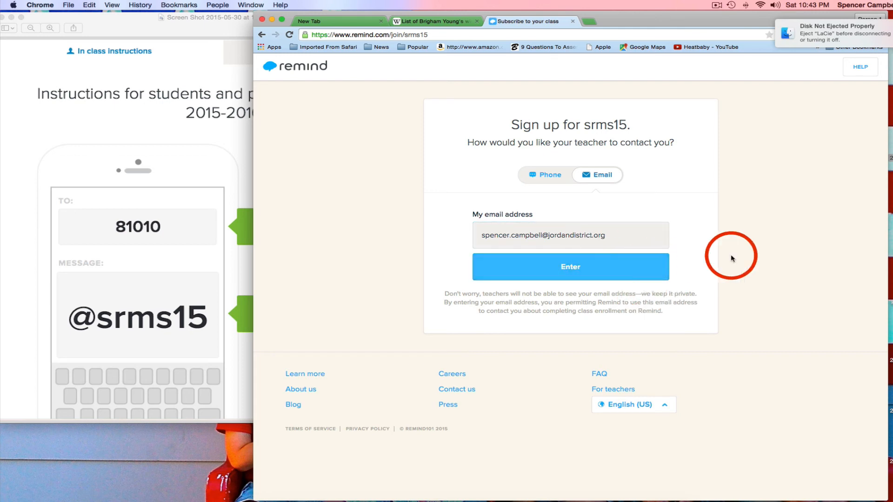
left_click(570, 267)
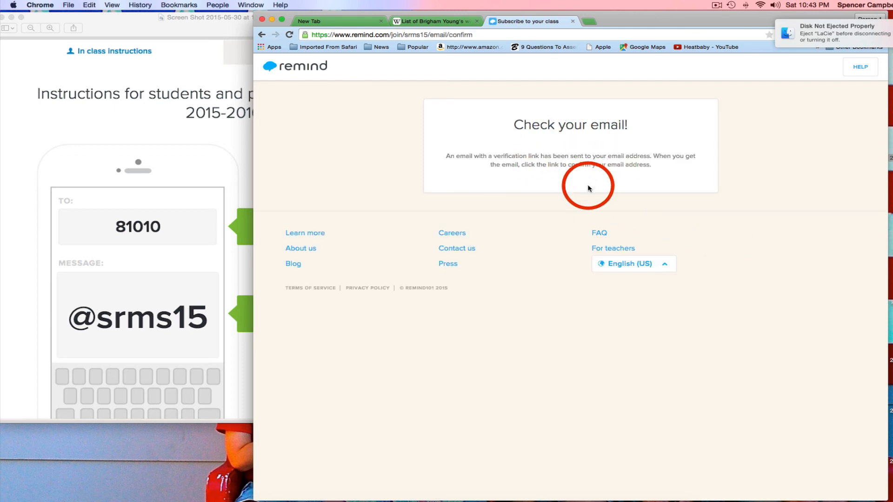